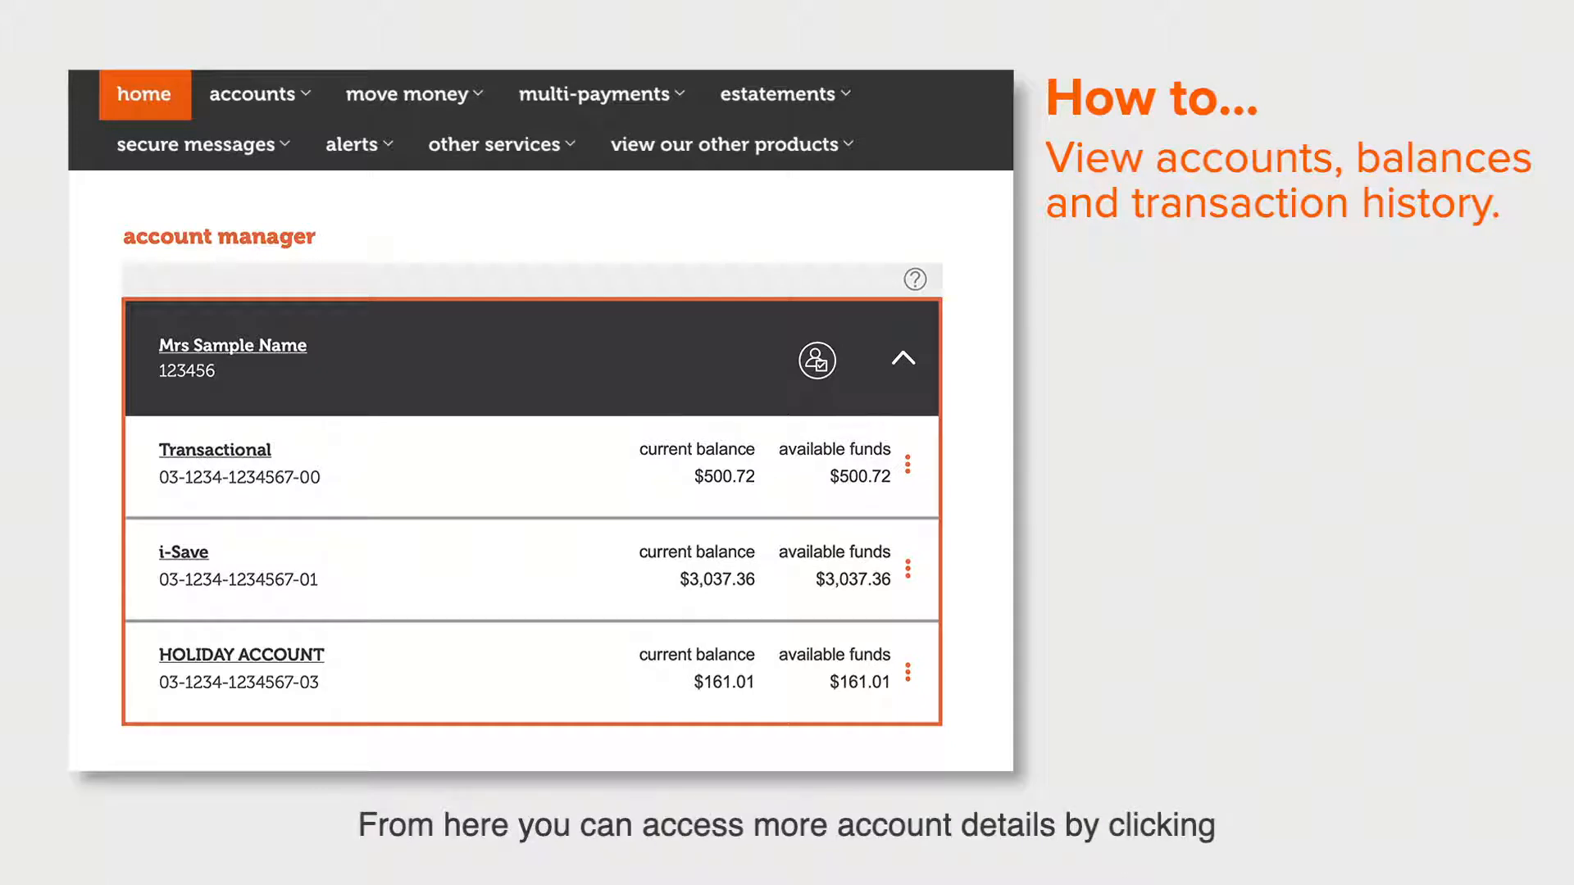
# Open the Transactional account from the account manager page to see its transactions.
pyautogui.click(907, 672)
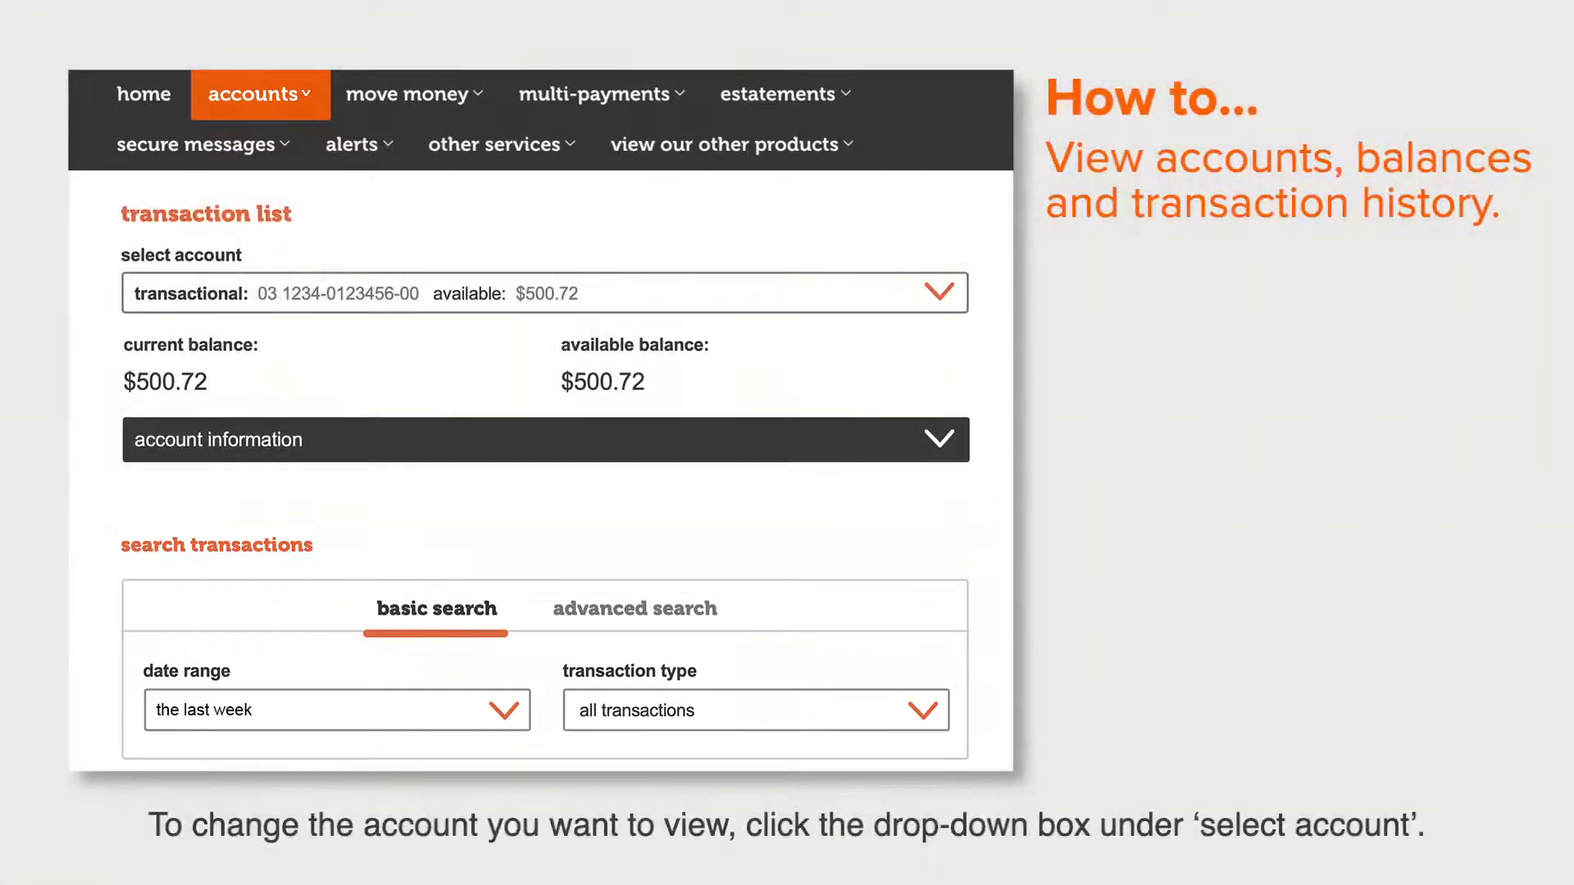
pyautogui.click(940, 291)
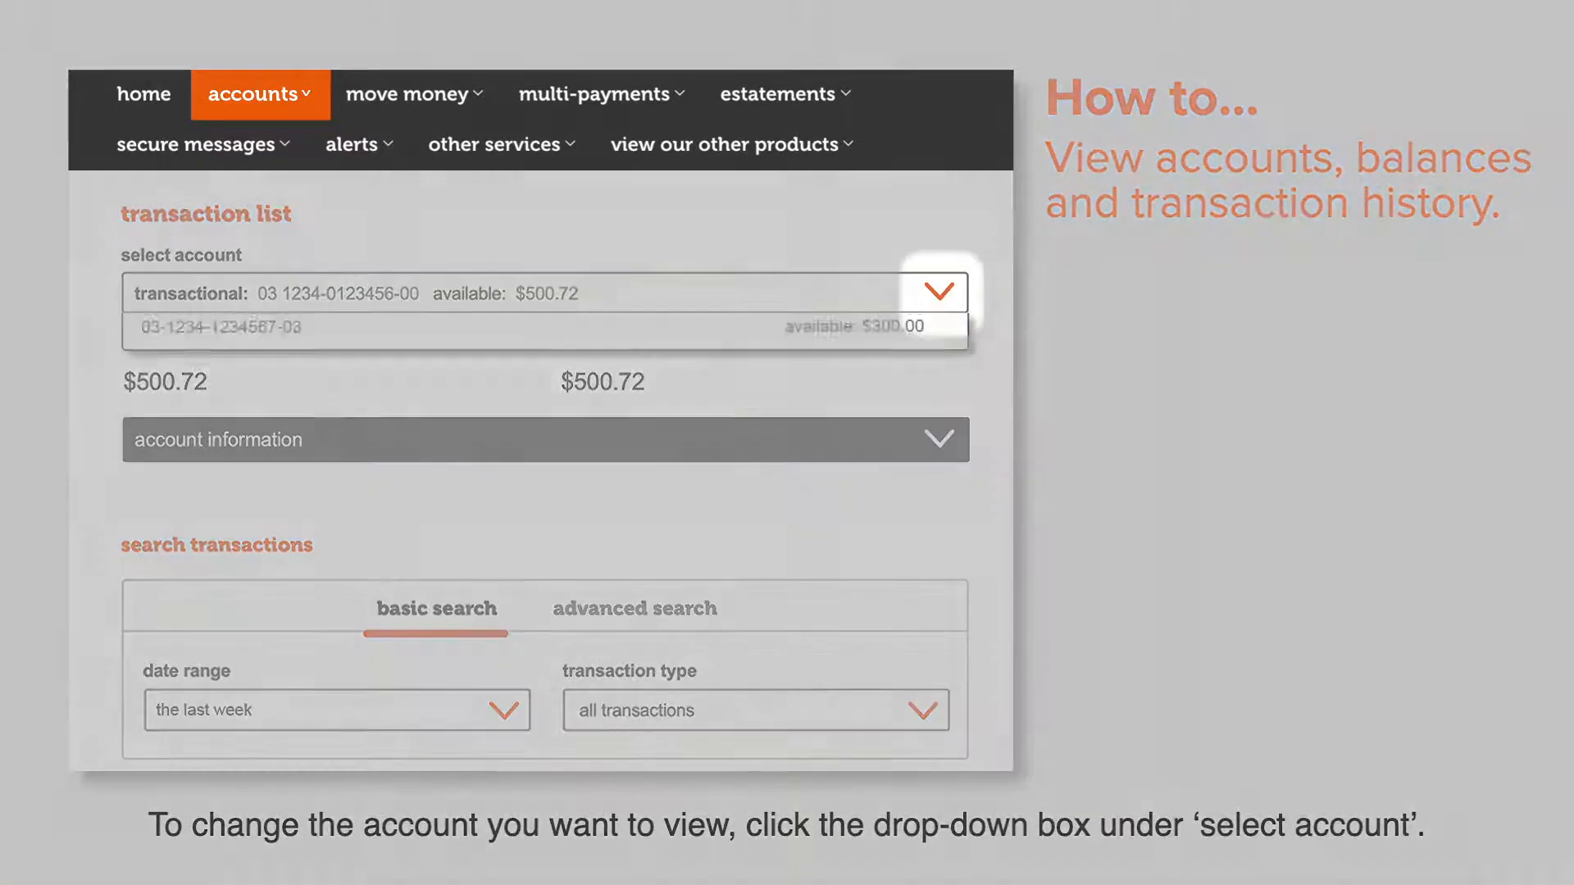
pyautogui.click(939, 291)
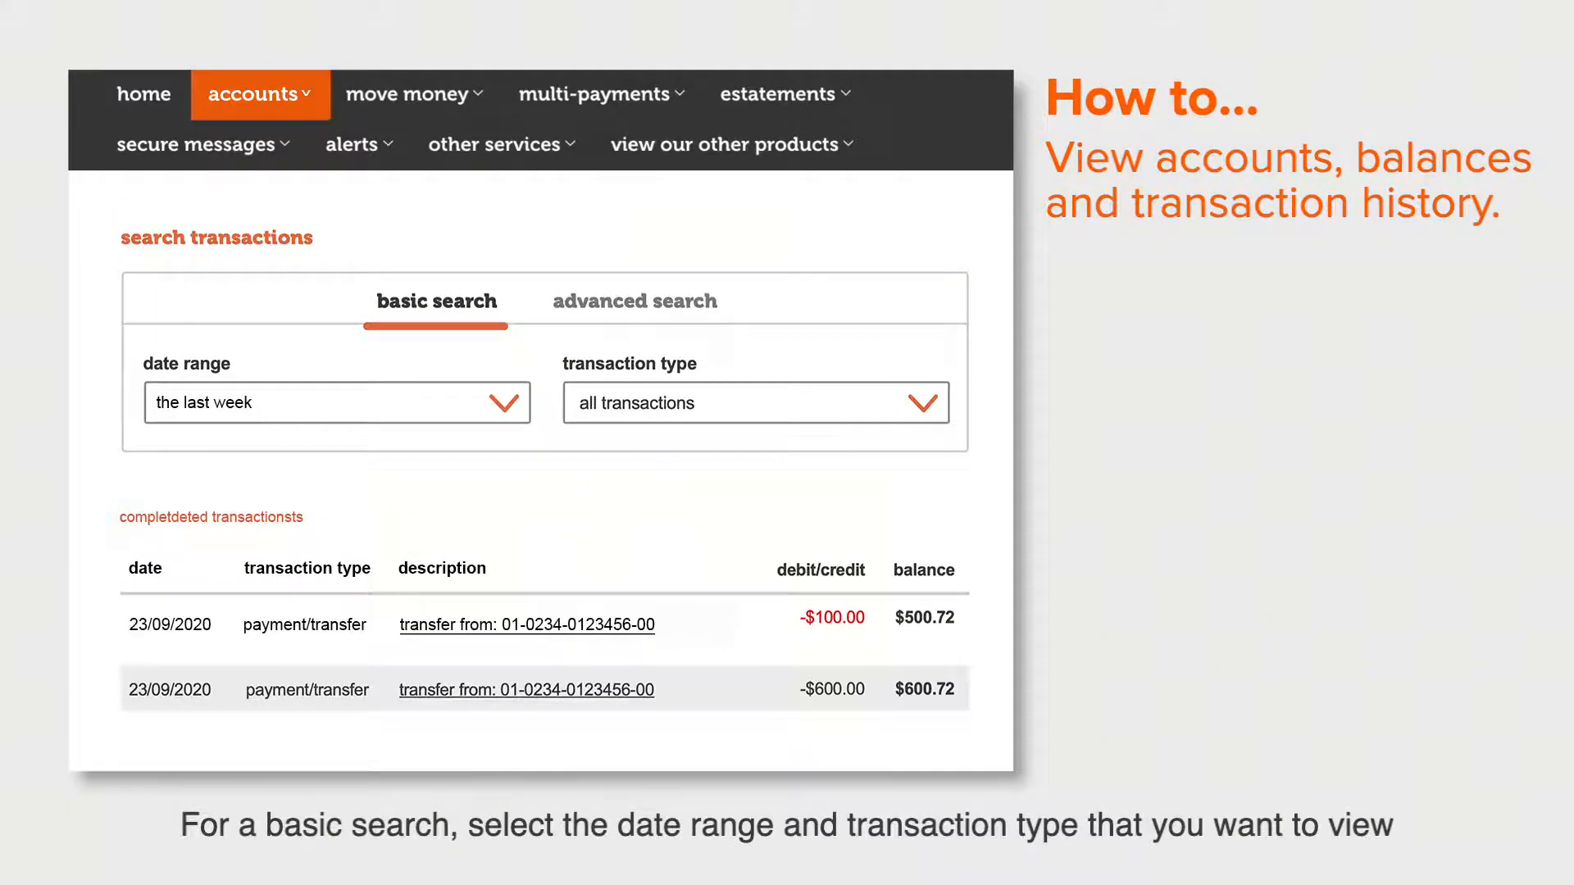
pyautogui.click(336, 402)
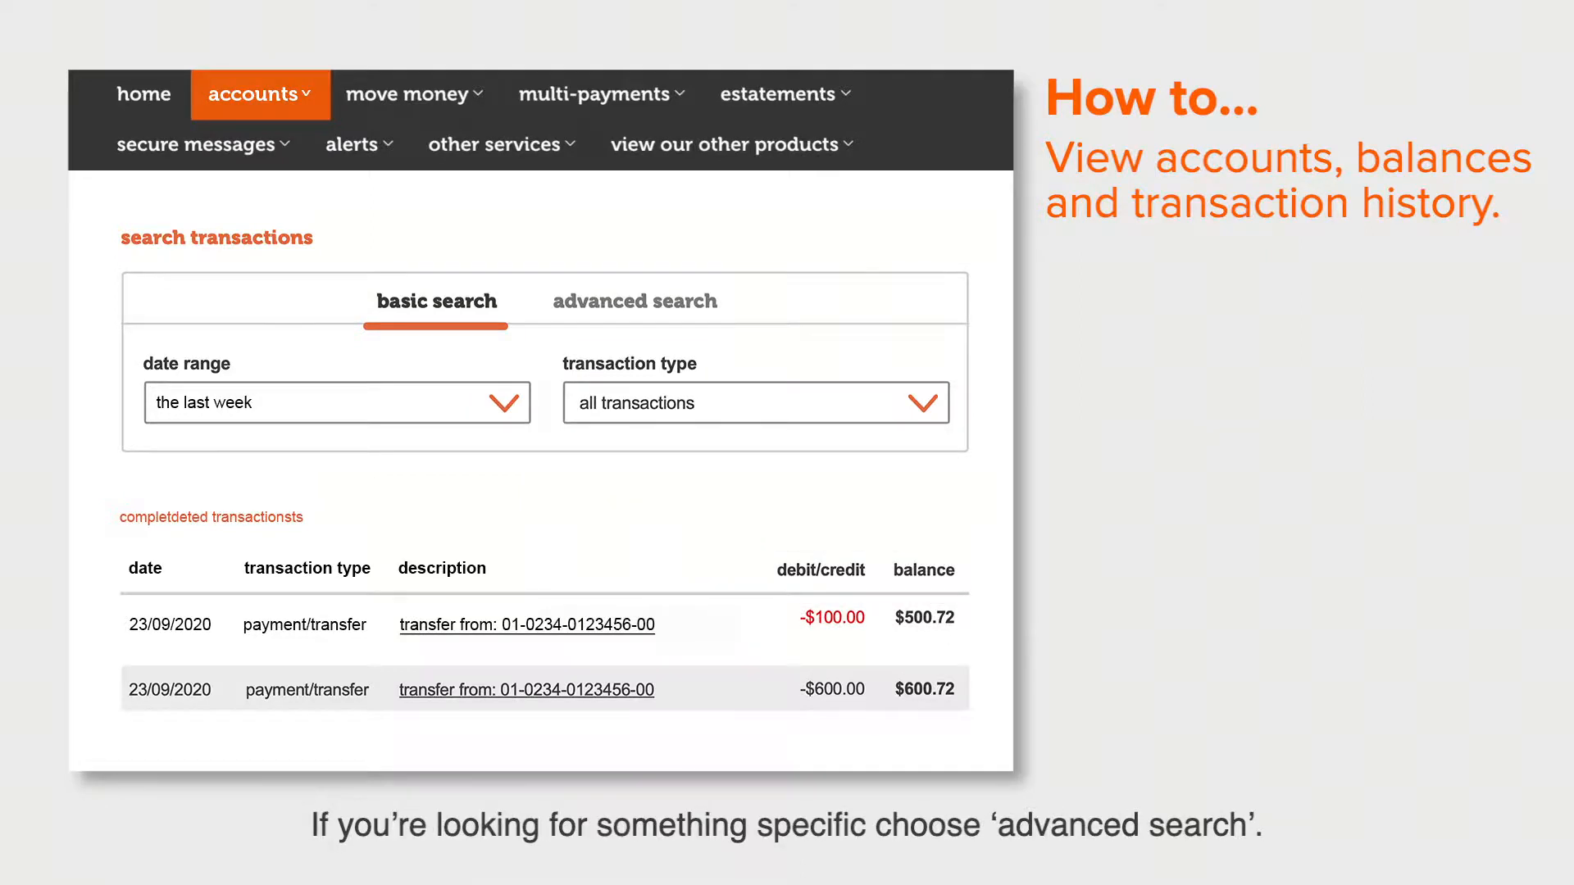
pyautogui.click(635, 301)
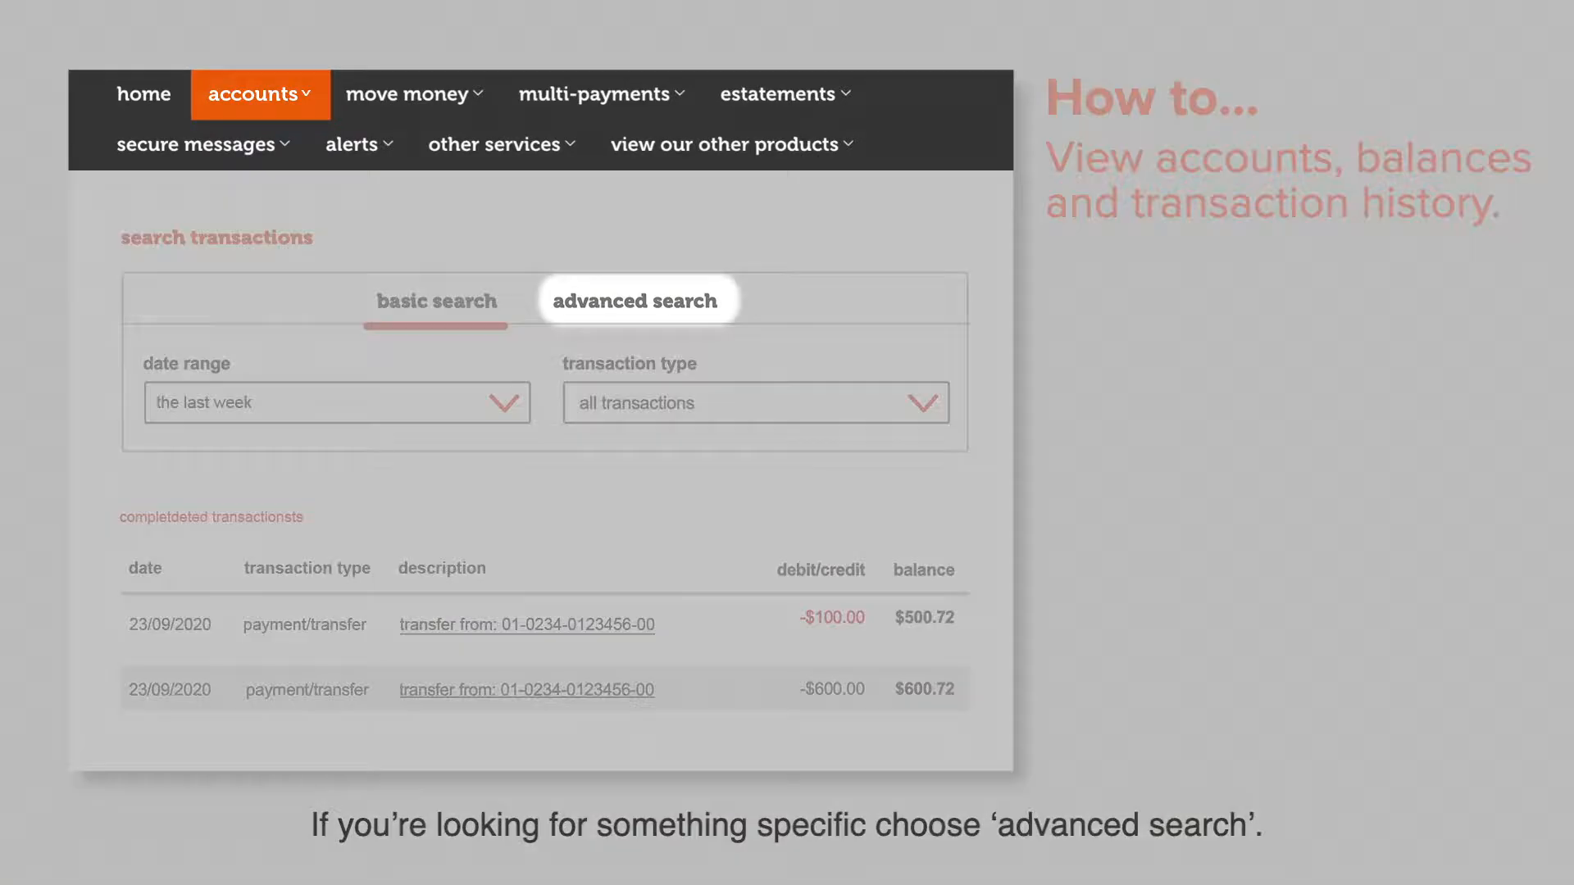
# Run an advanced search for 01/01/2020 to 23/09/2020, listing three car insurance transfers.
pyautogui.click(636, 300)
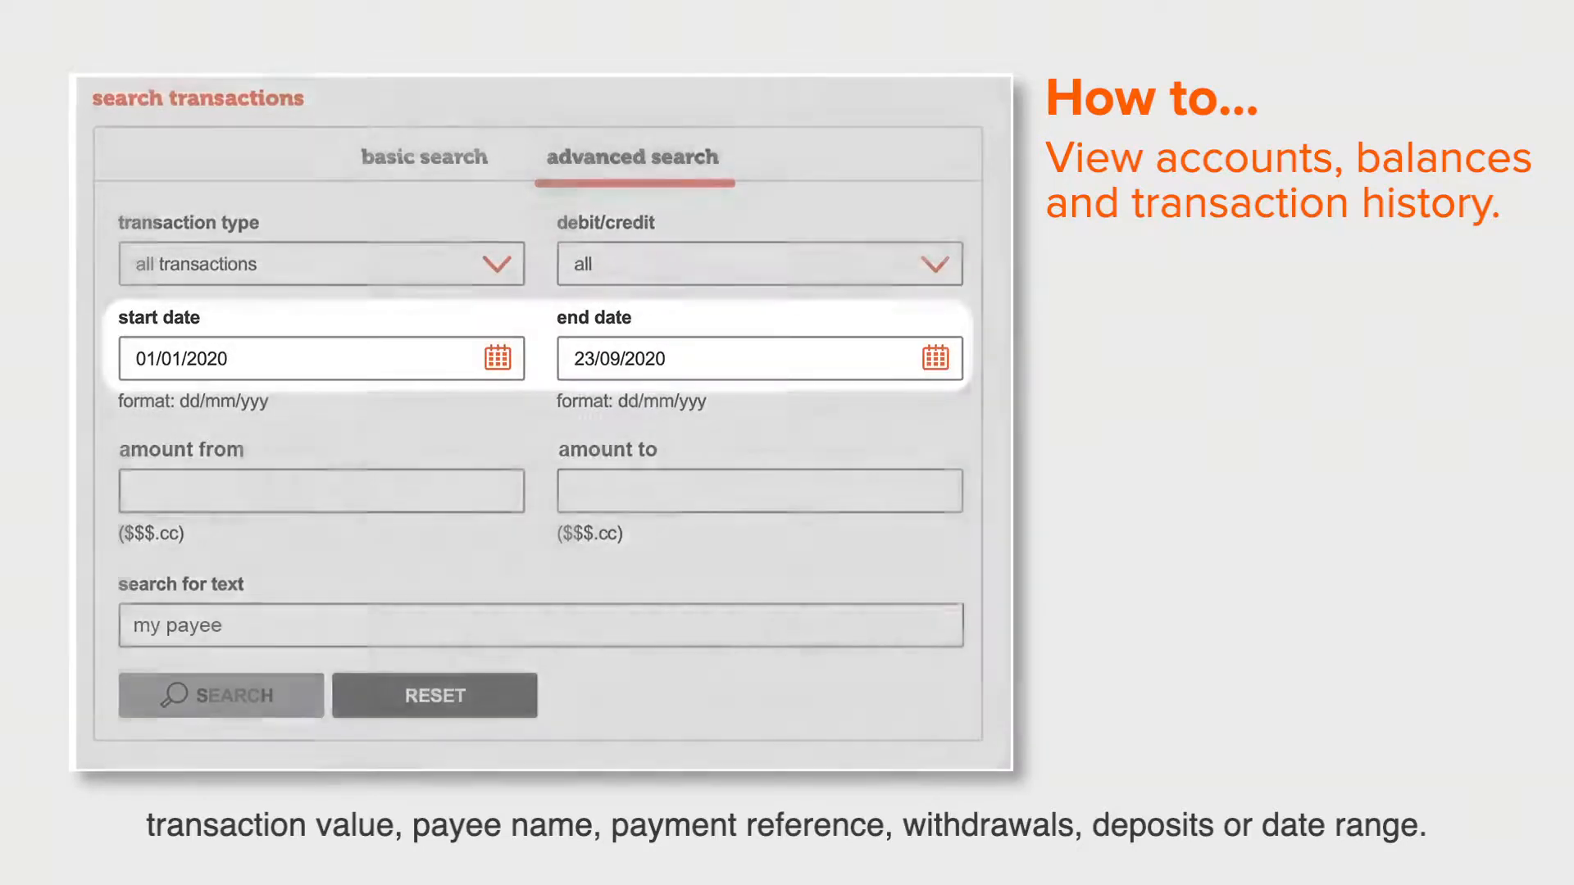
pyautogui.click(221, 695)
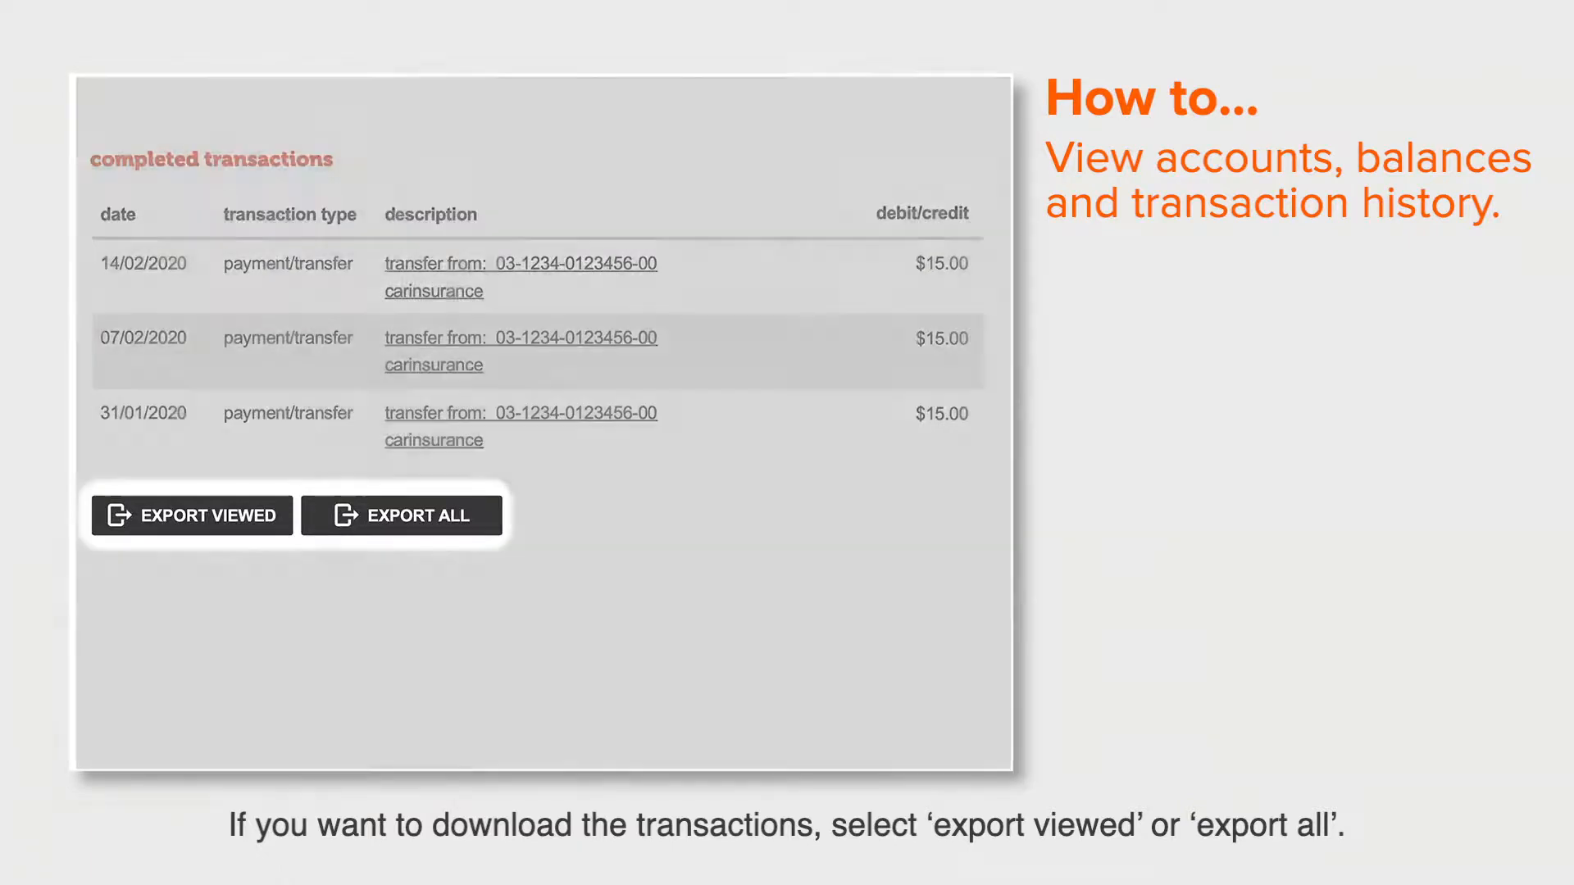
# Export the viewed car insurance transactions in Comma Separated Values (CSV) format and download the file.
pyautogui.click(191, 515)
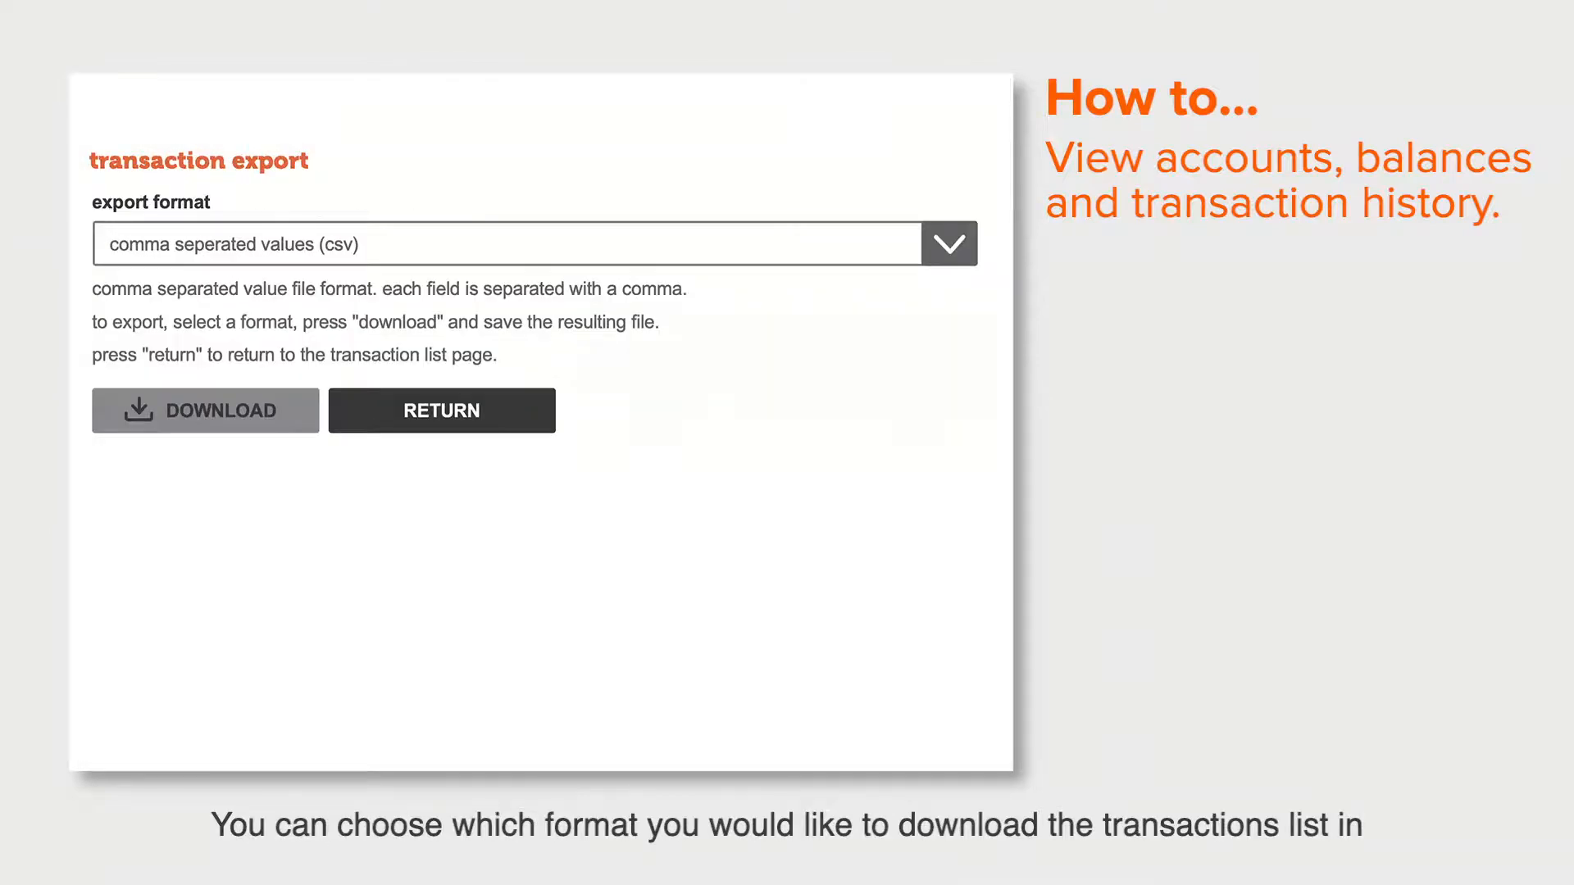
pyautogui.click(950, 242)
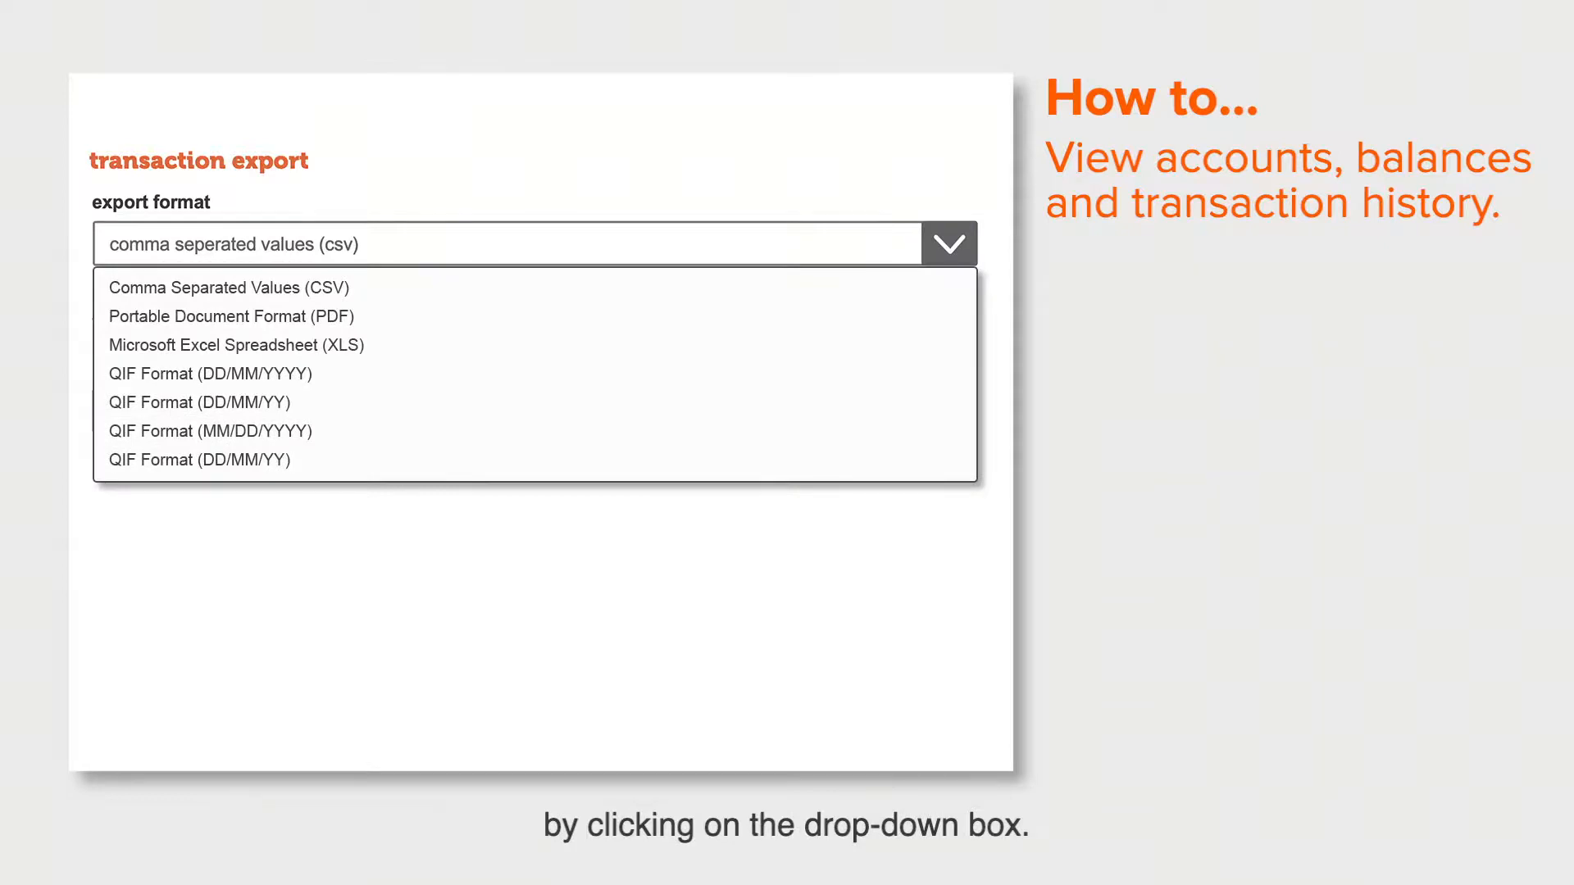
pyautogui.click(228, 288)
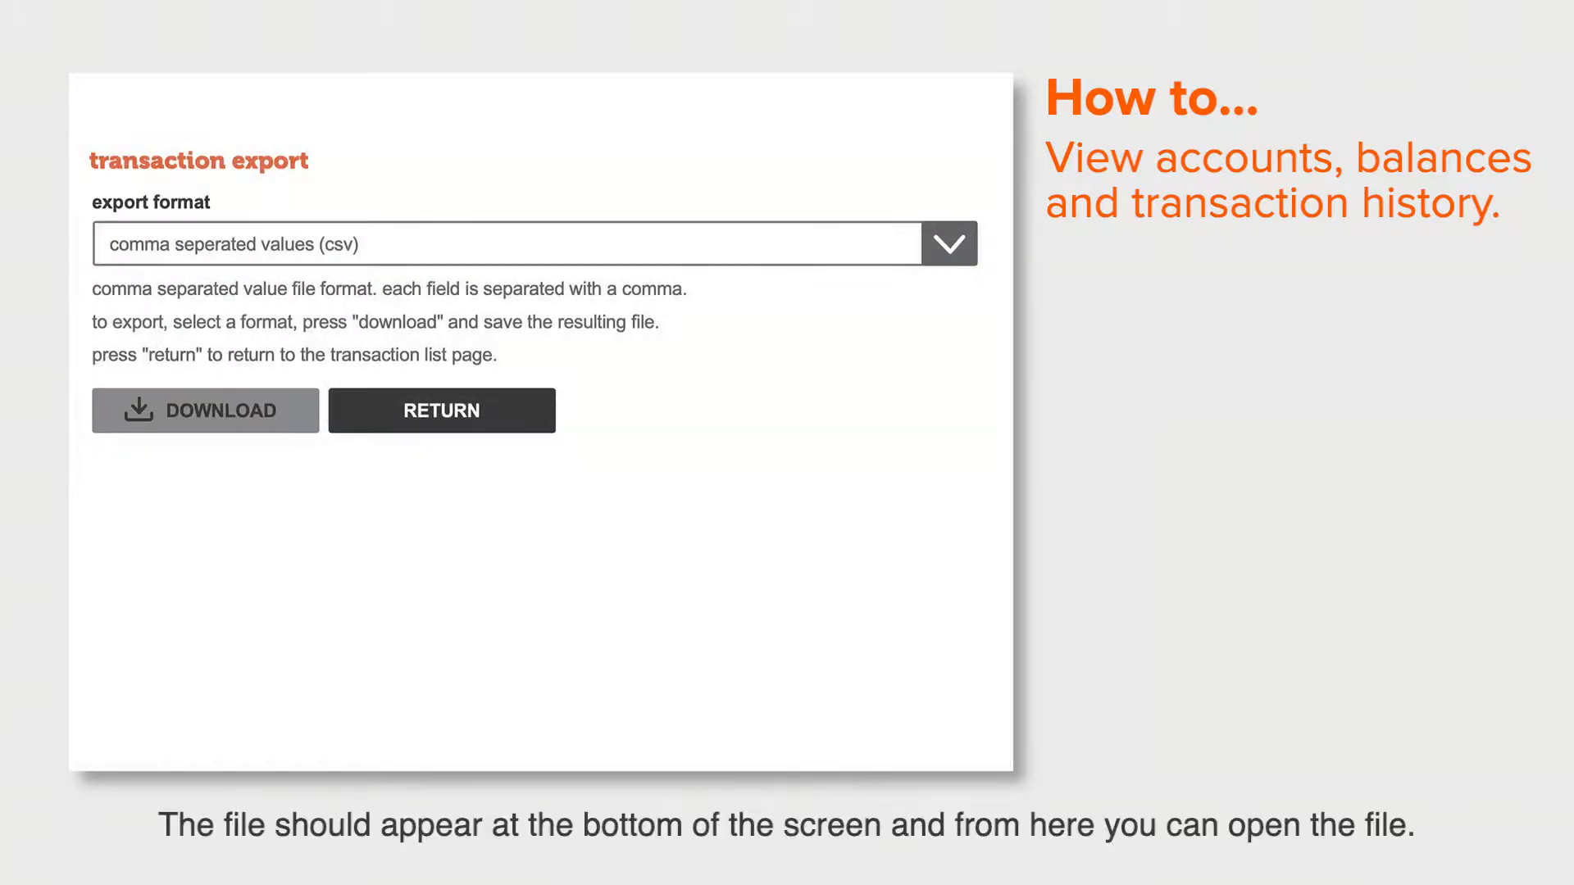
pyautogui.click(204, 411)
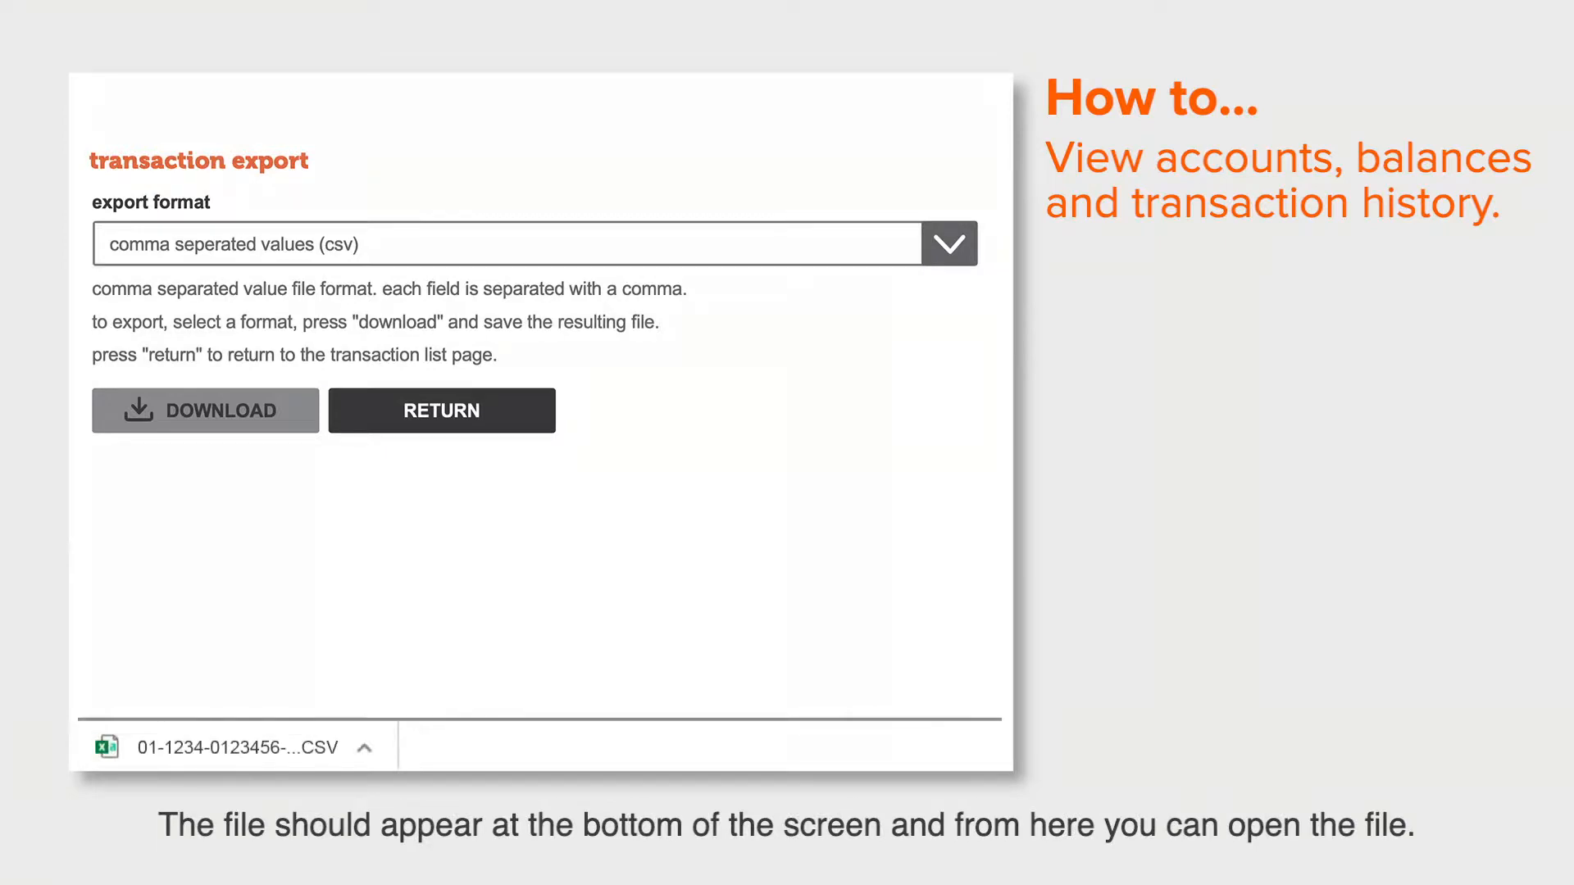